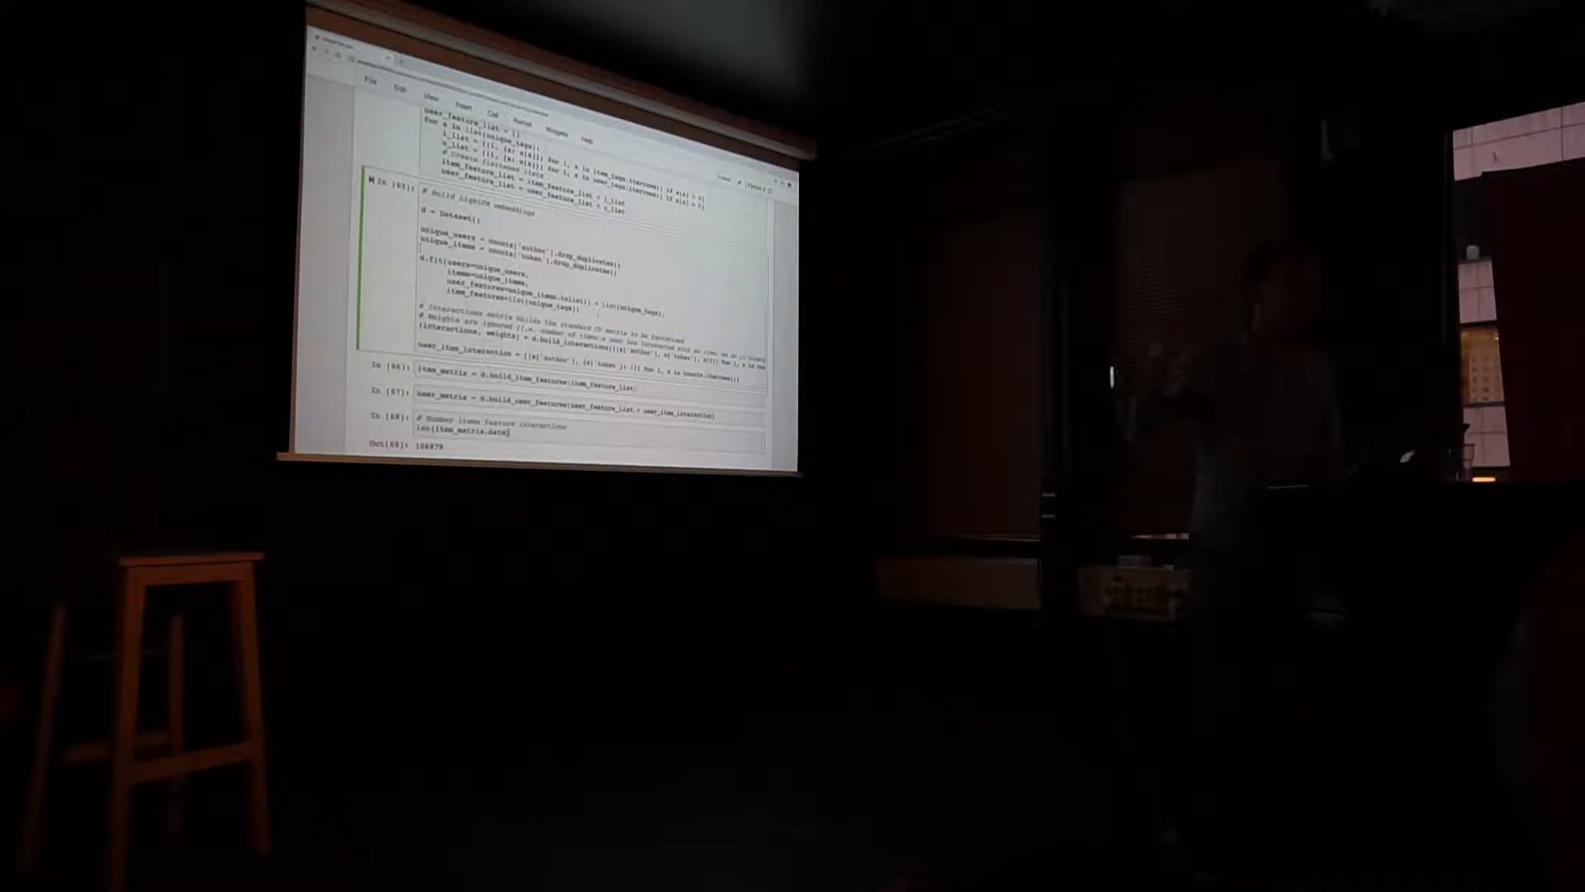
pyautogui.scroll(-3)
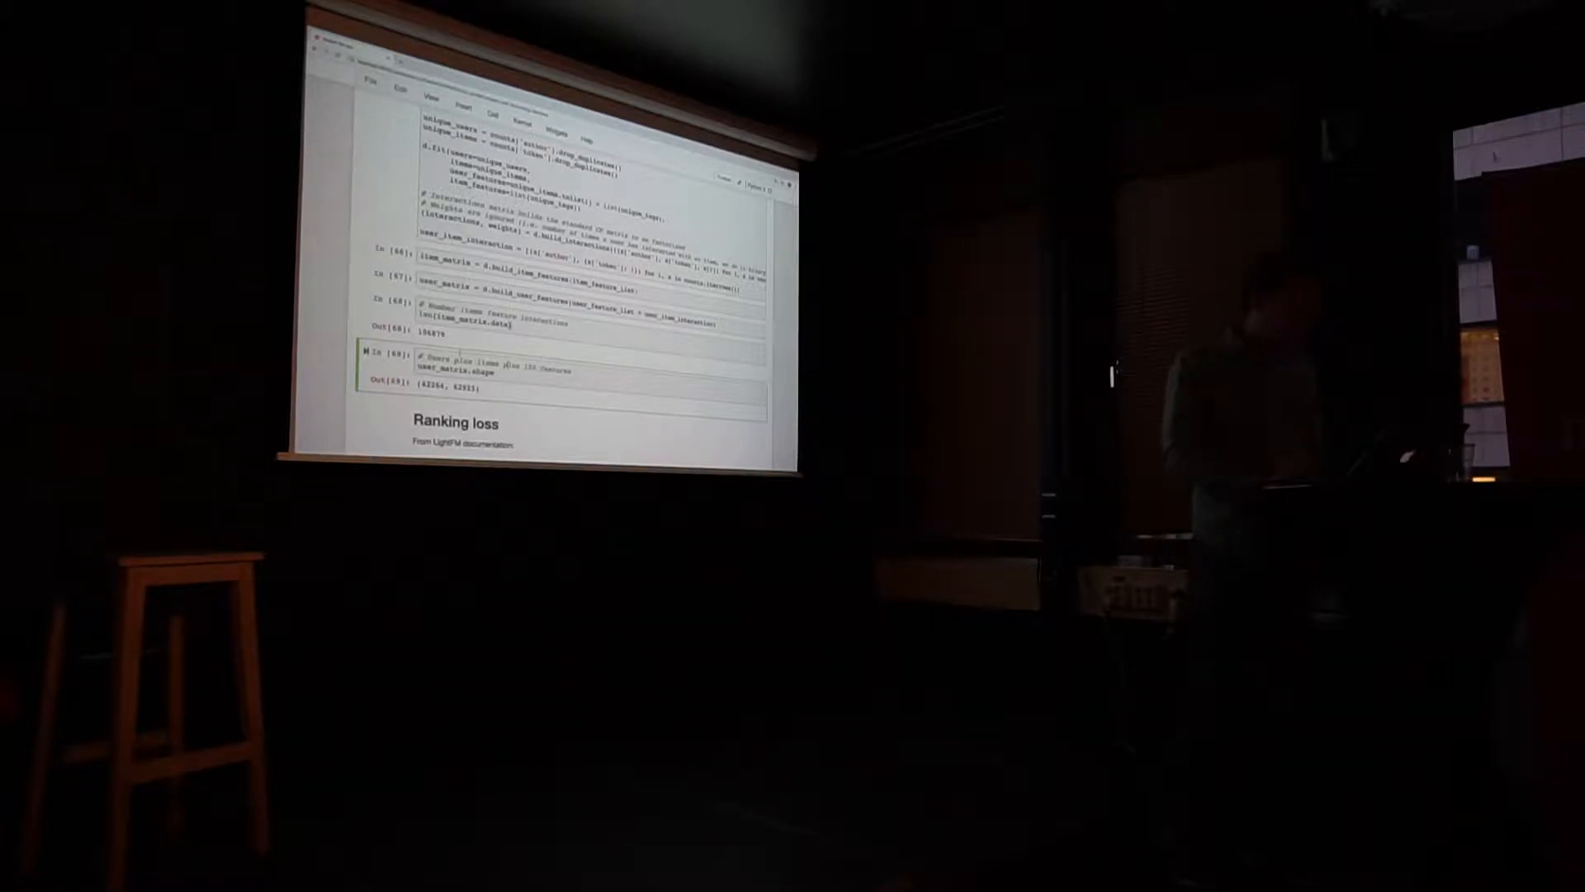
pyautogui.scroll(-3)
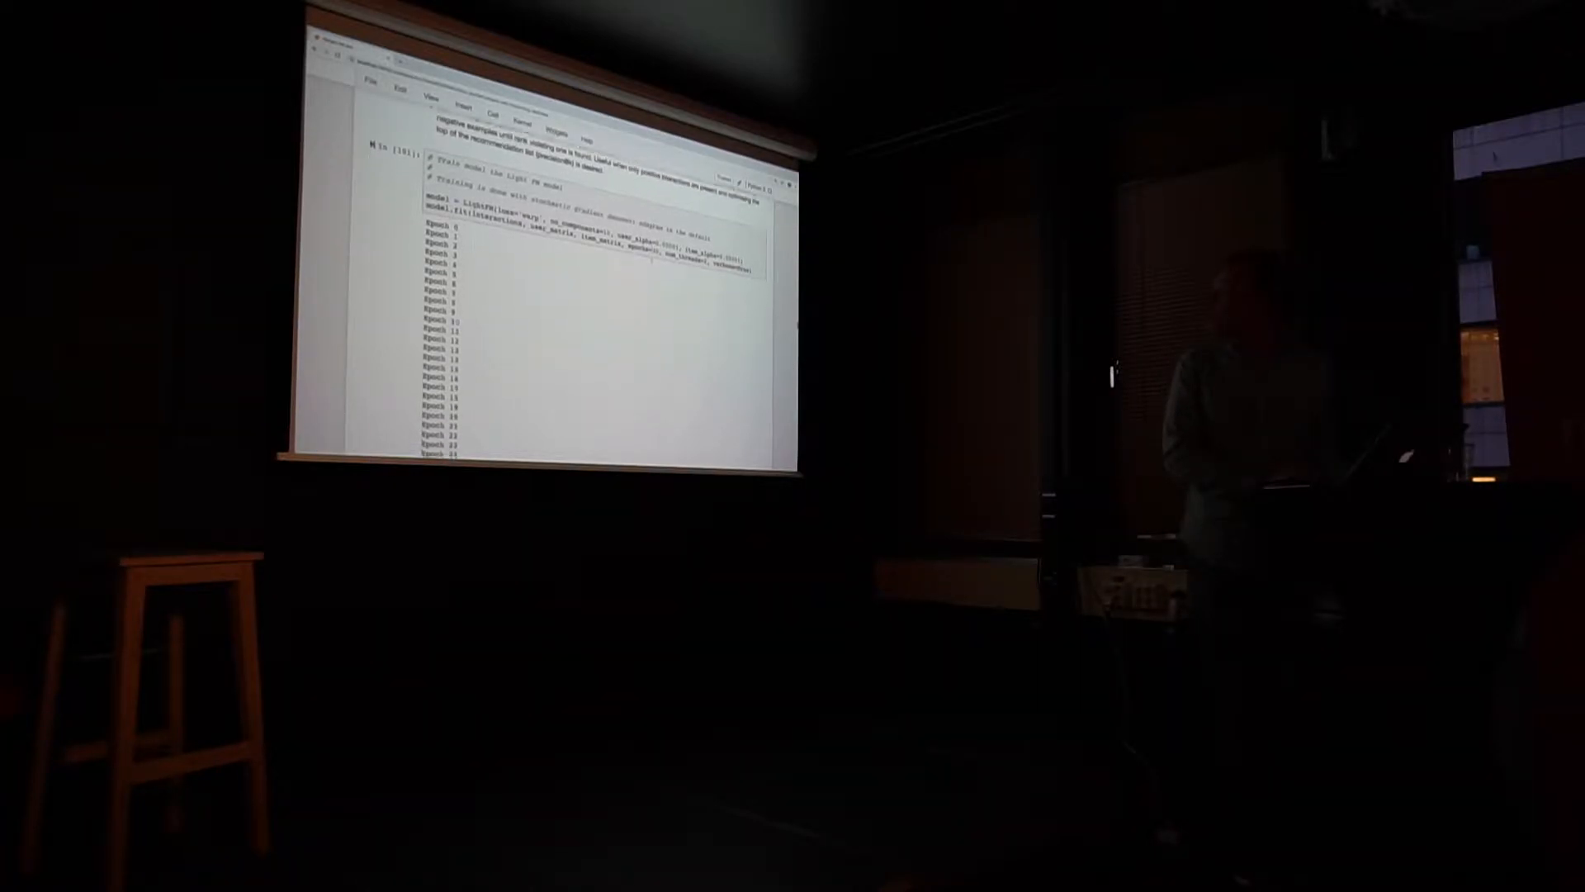
pyautogui.scroll(-3)
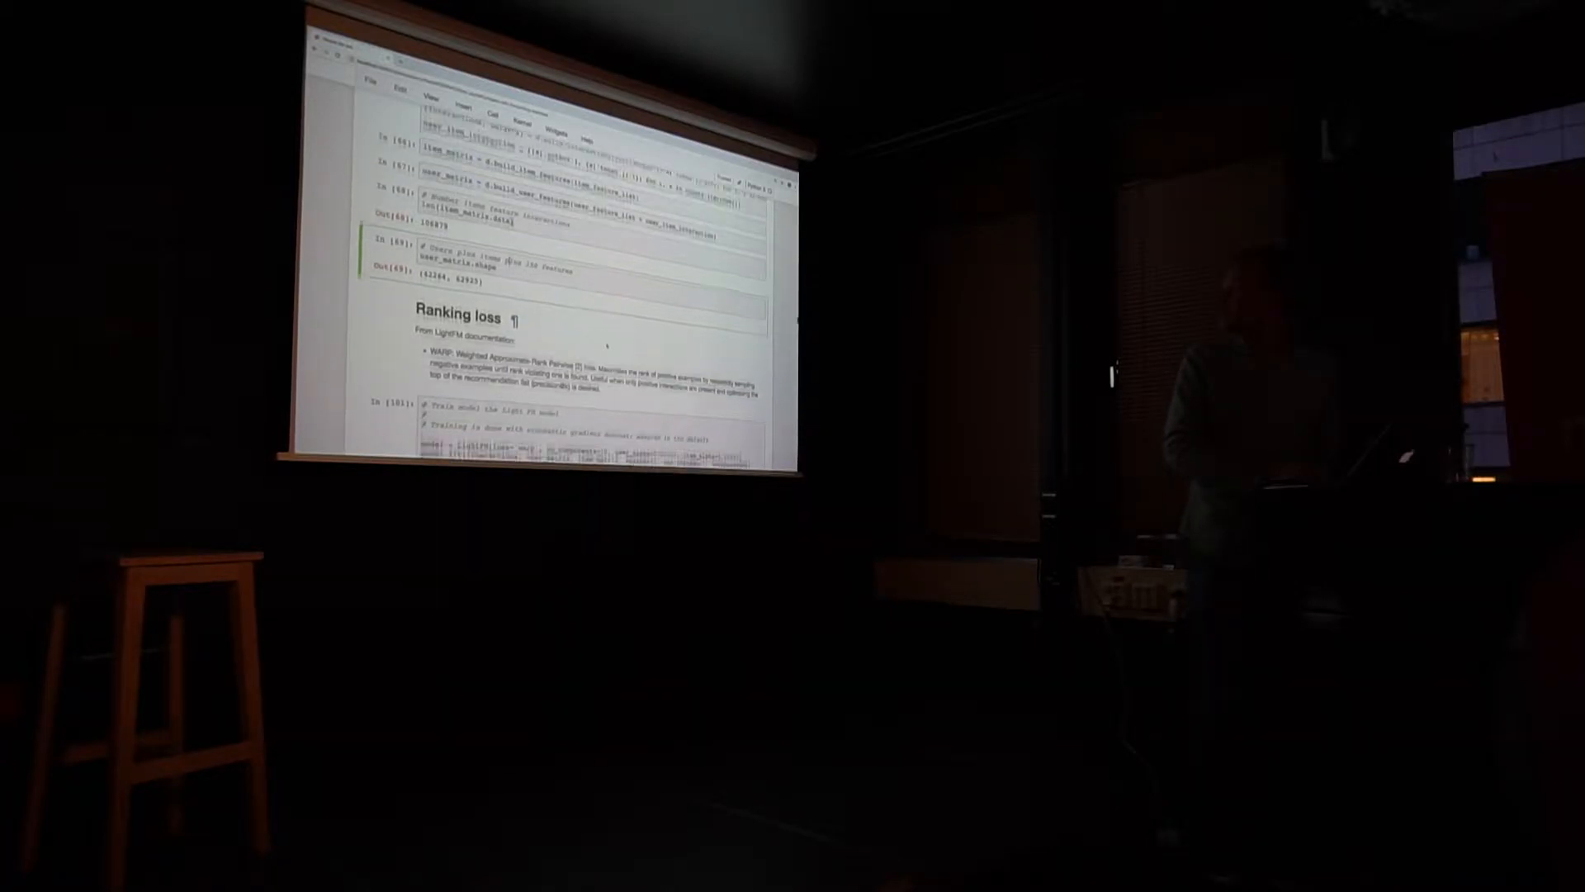
pyautogui.scroll(-3)
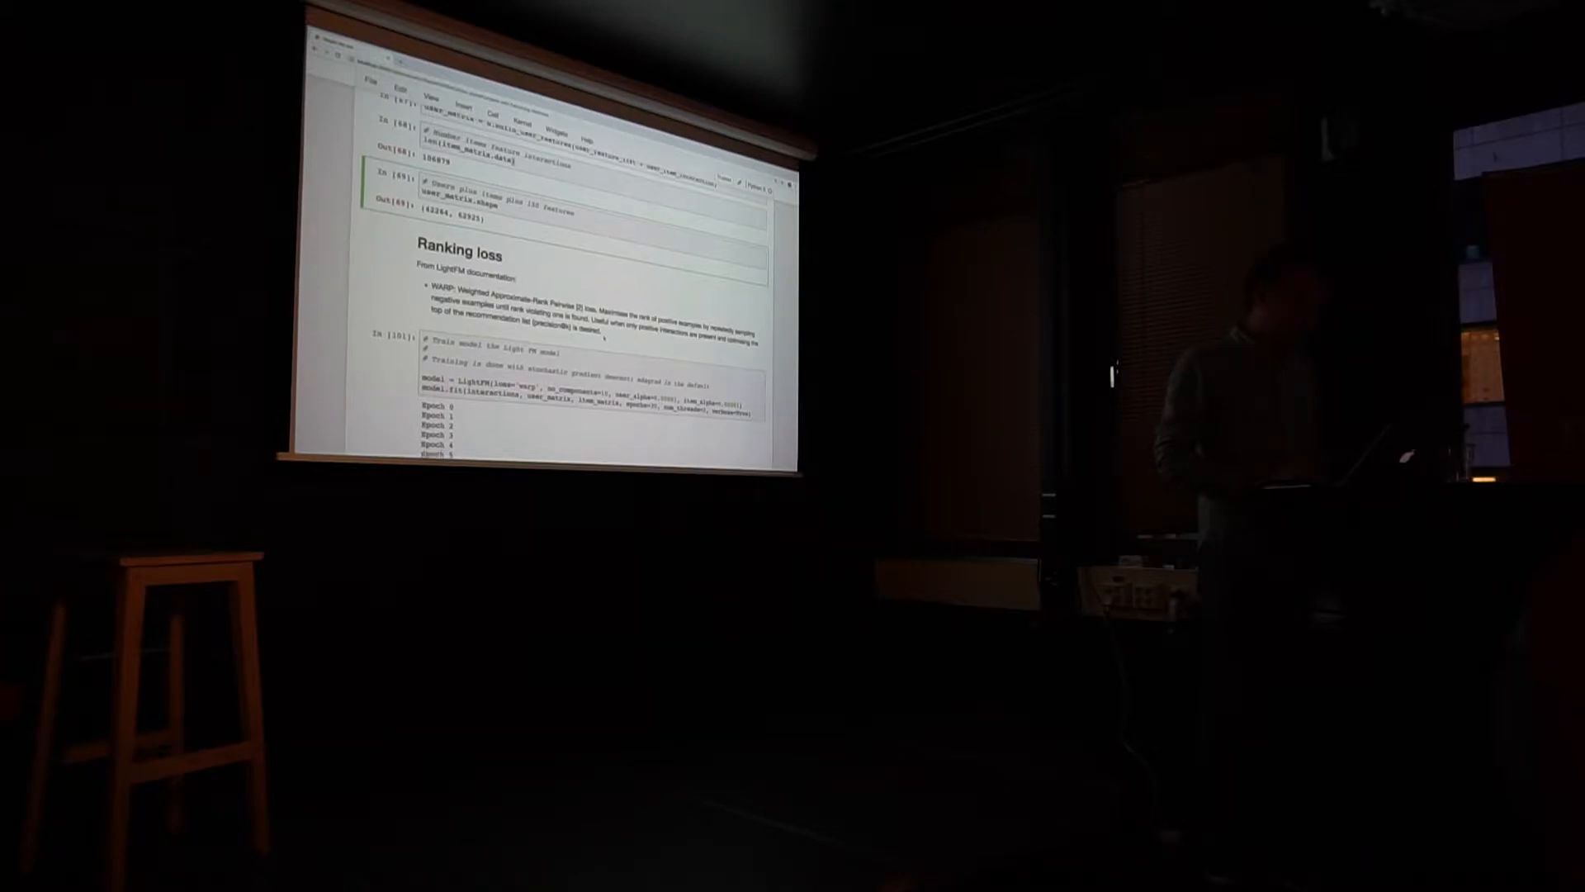
pyautogui.scroll(-3)
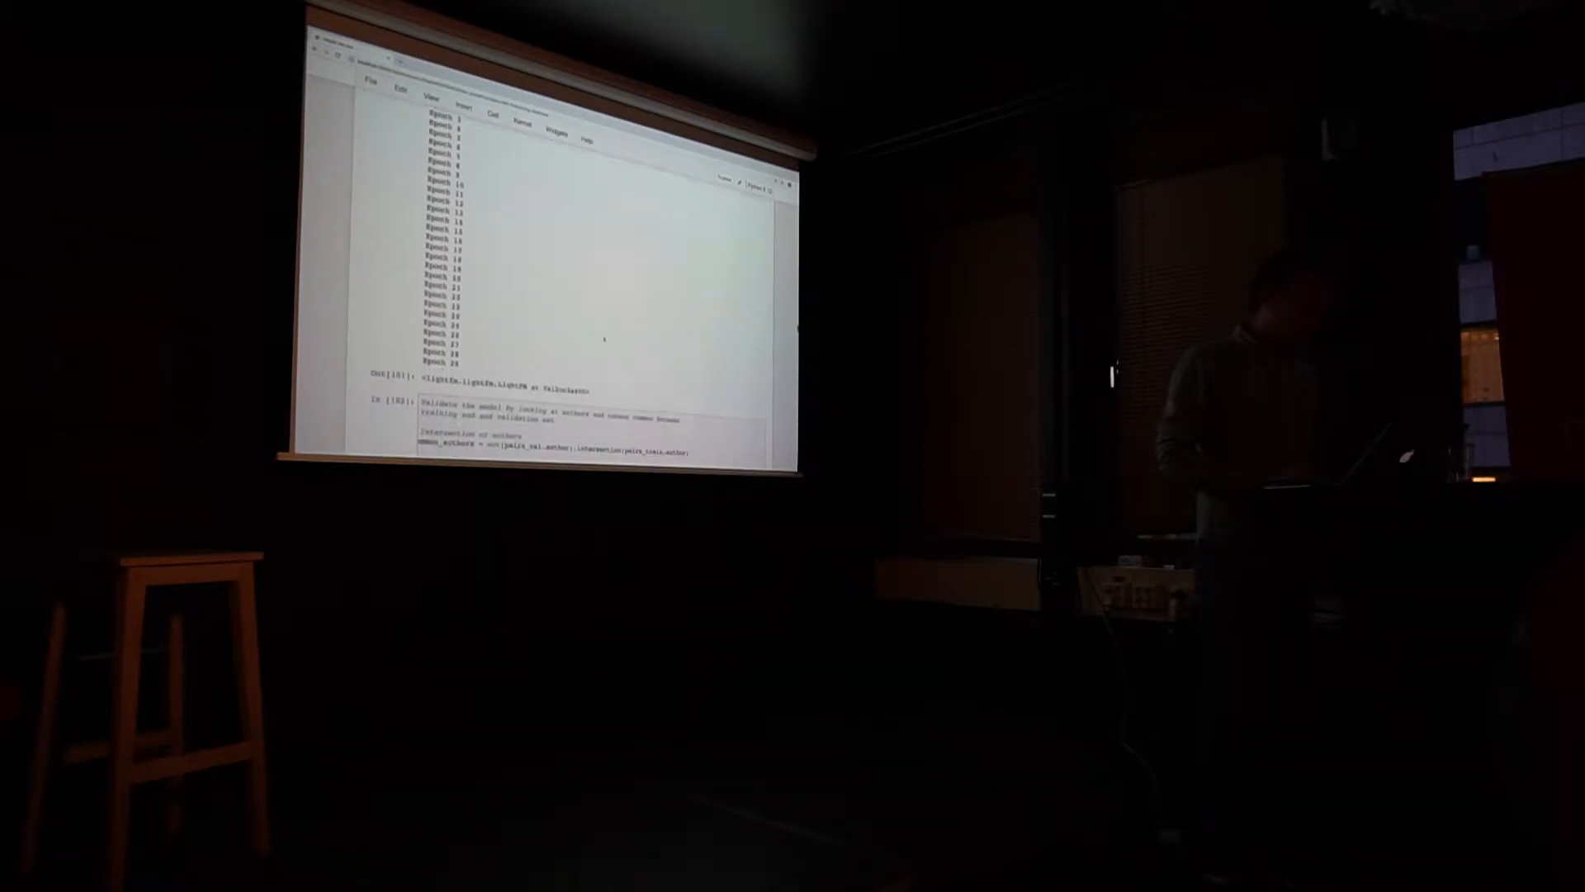
pyautogui.scroll(-3)
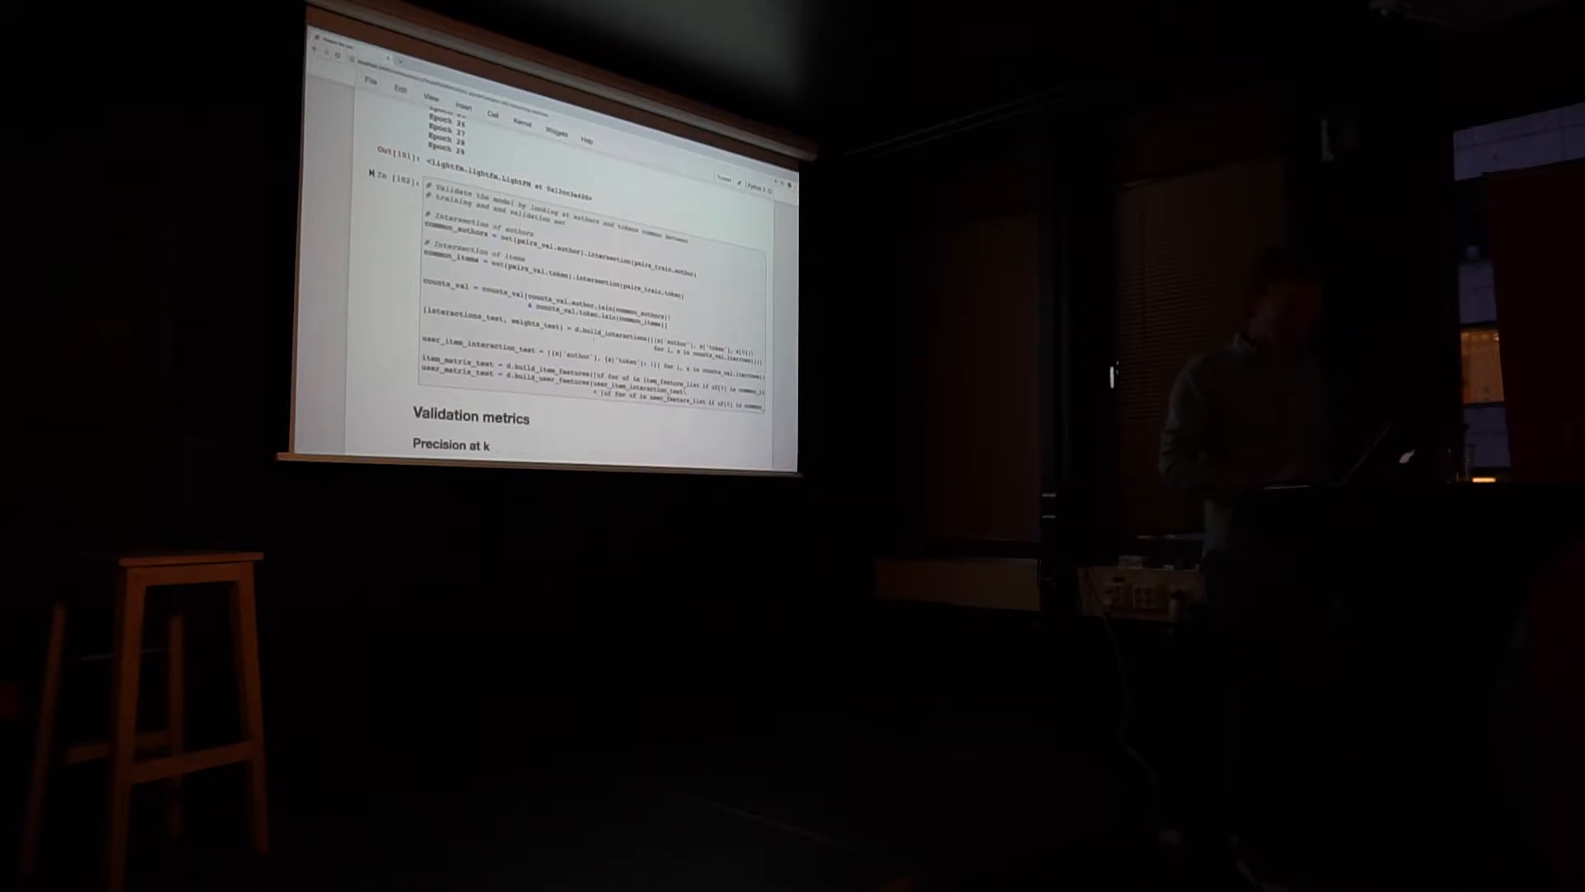
pyautogui.scroll(-3)
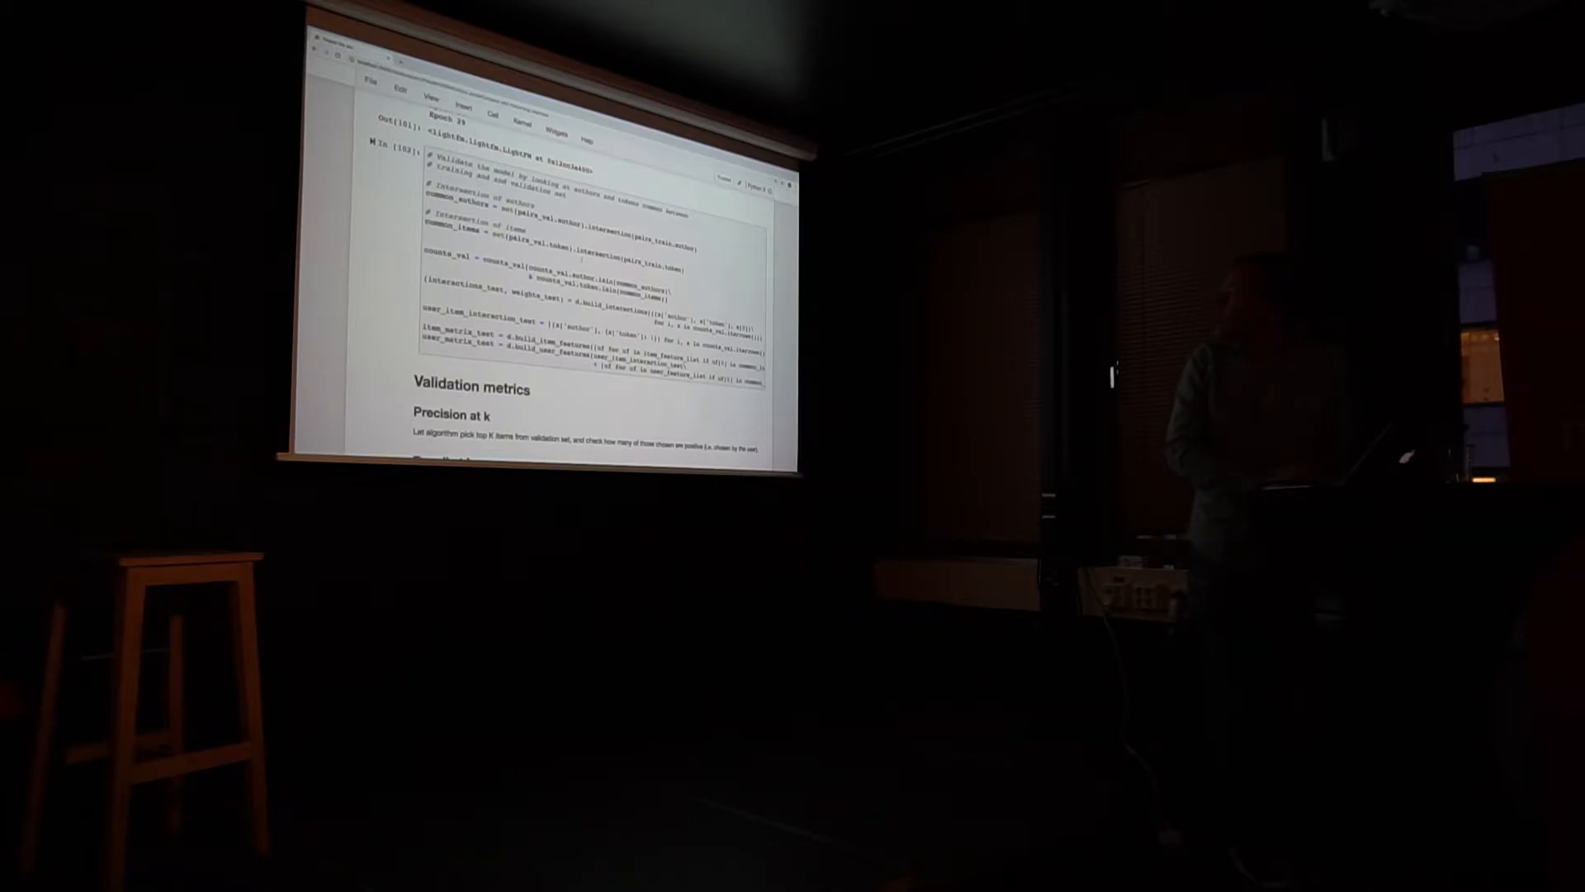
pyautogui.scroll(-3)
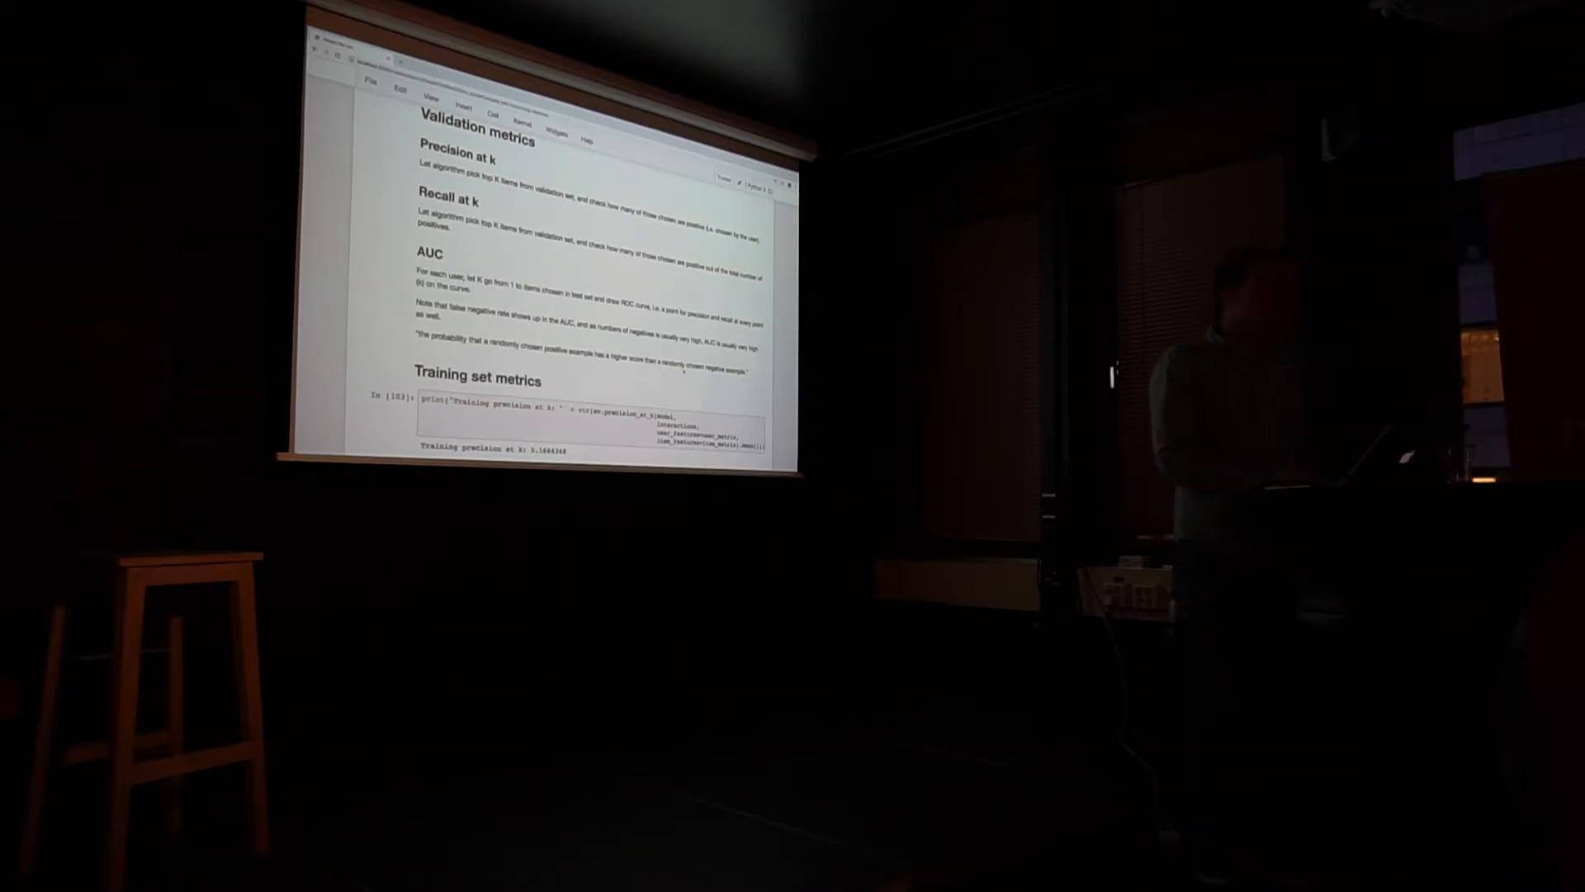
pyautogui.scroll(-3)
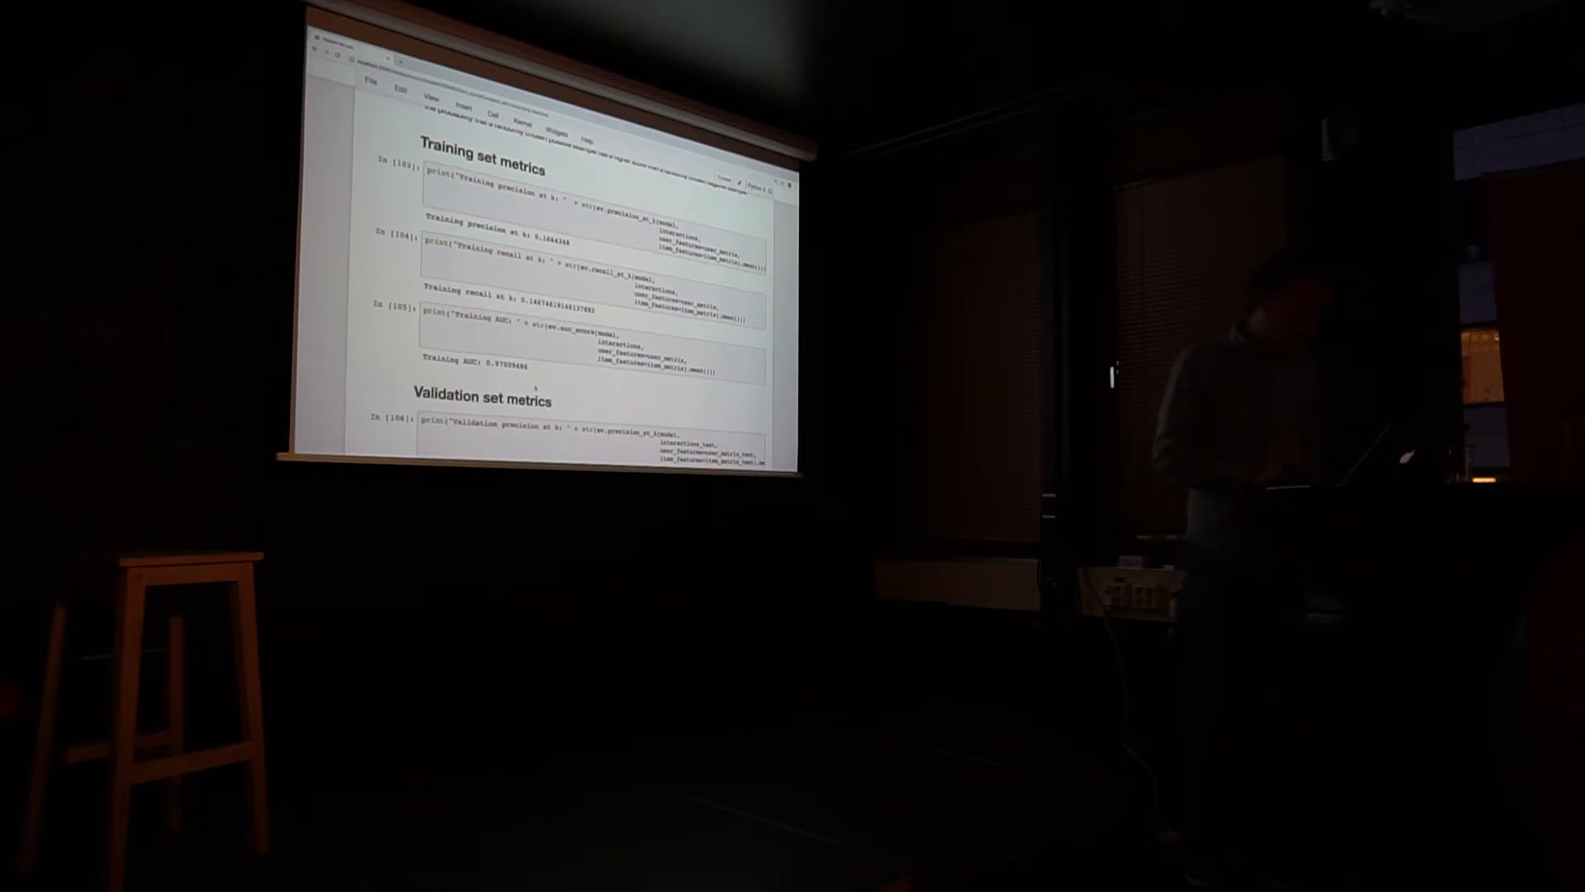
pyautogui.scroll(-3)
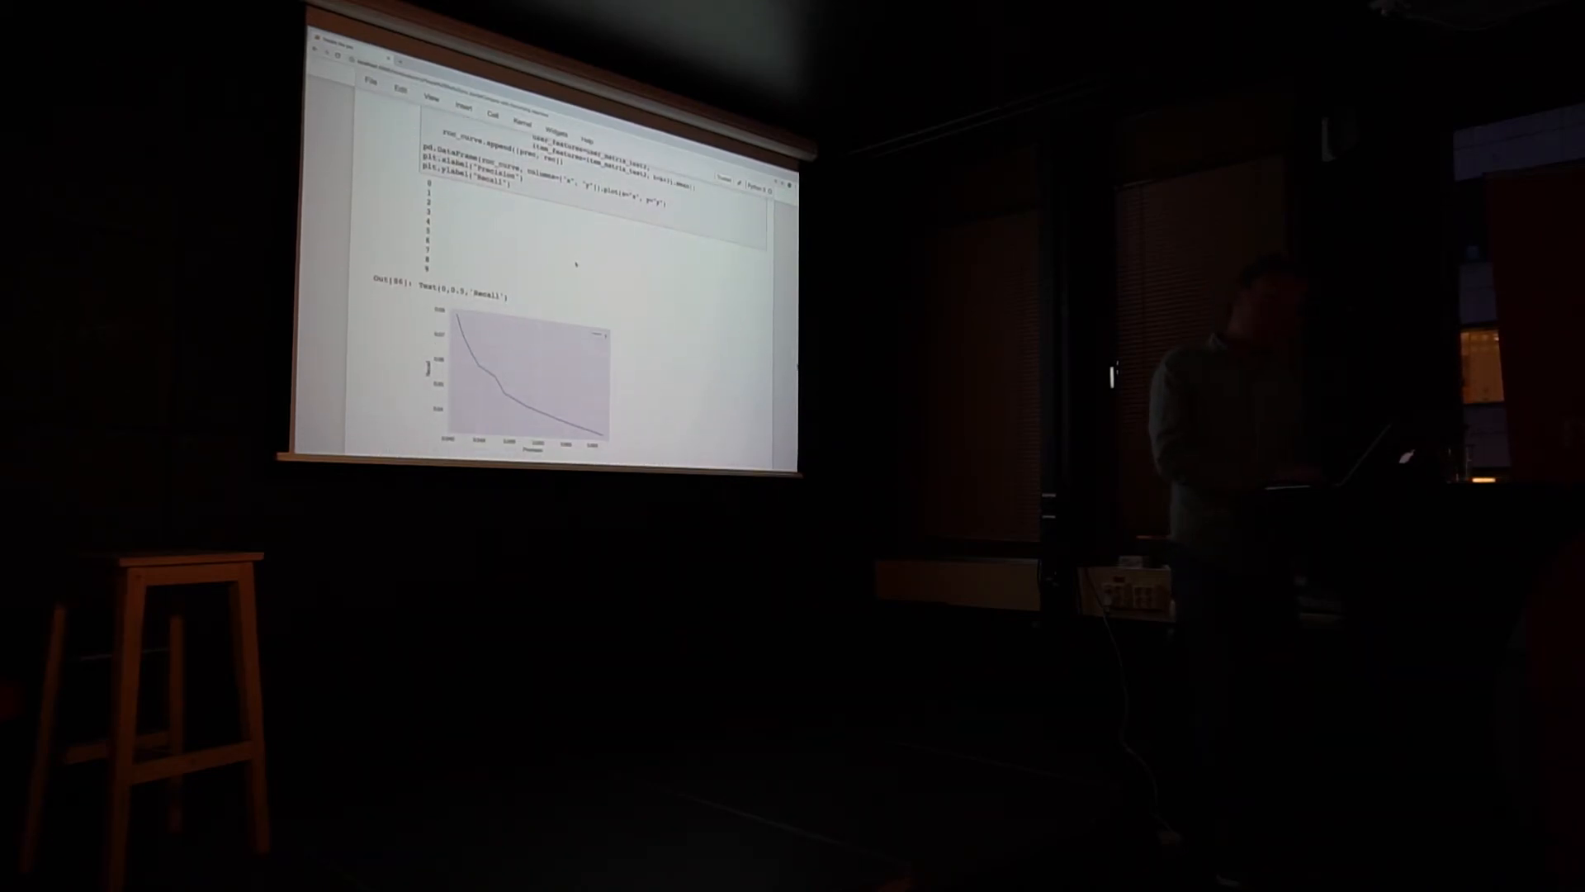
pyautogui.scroll(-3)
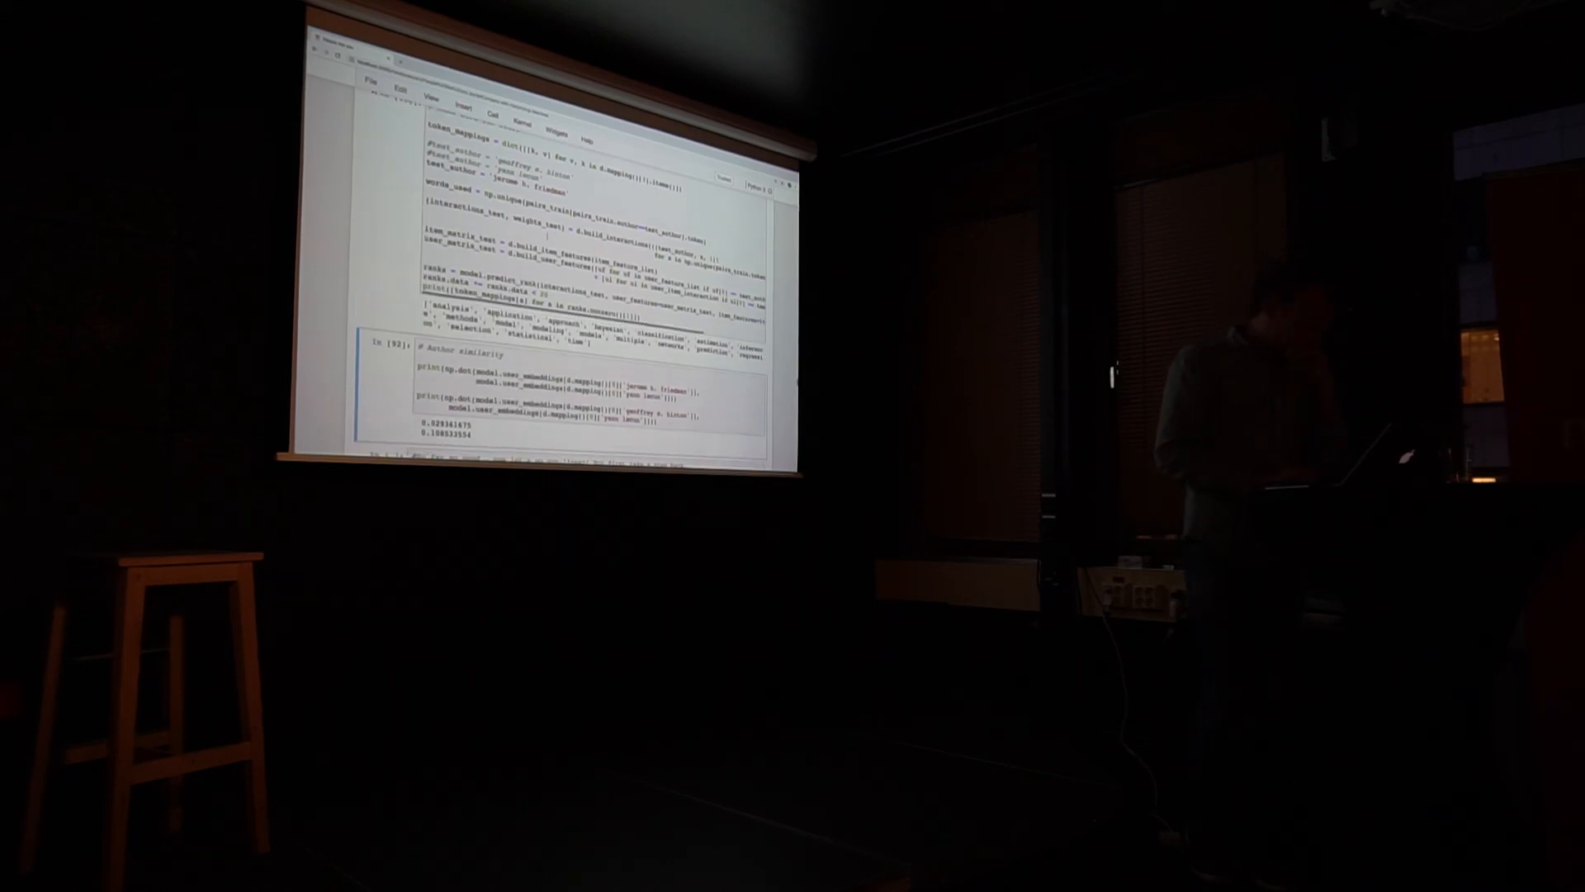
pyautogui.scroll(-3)
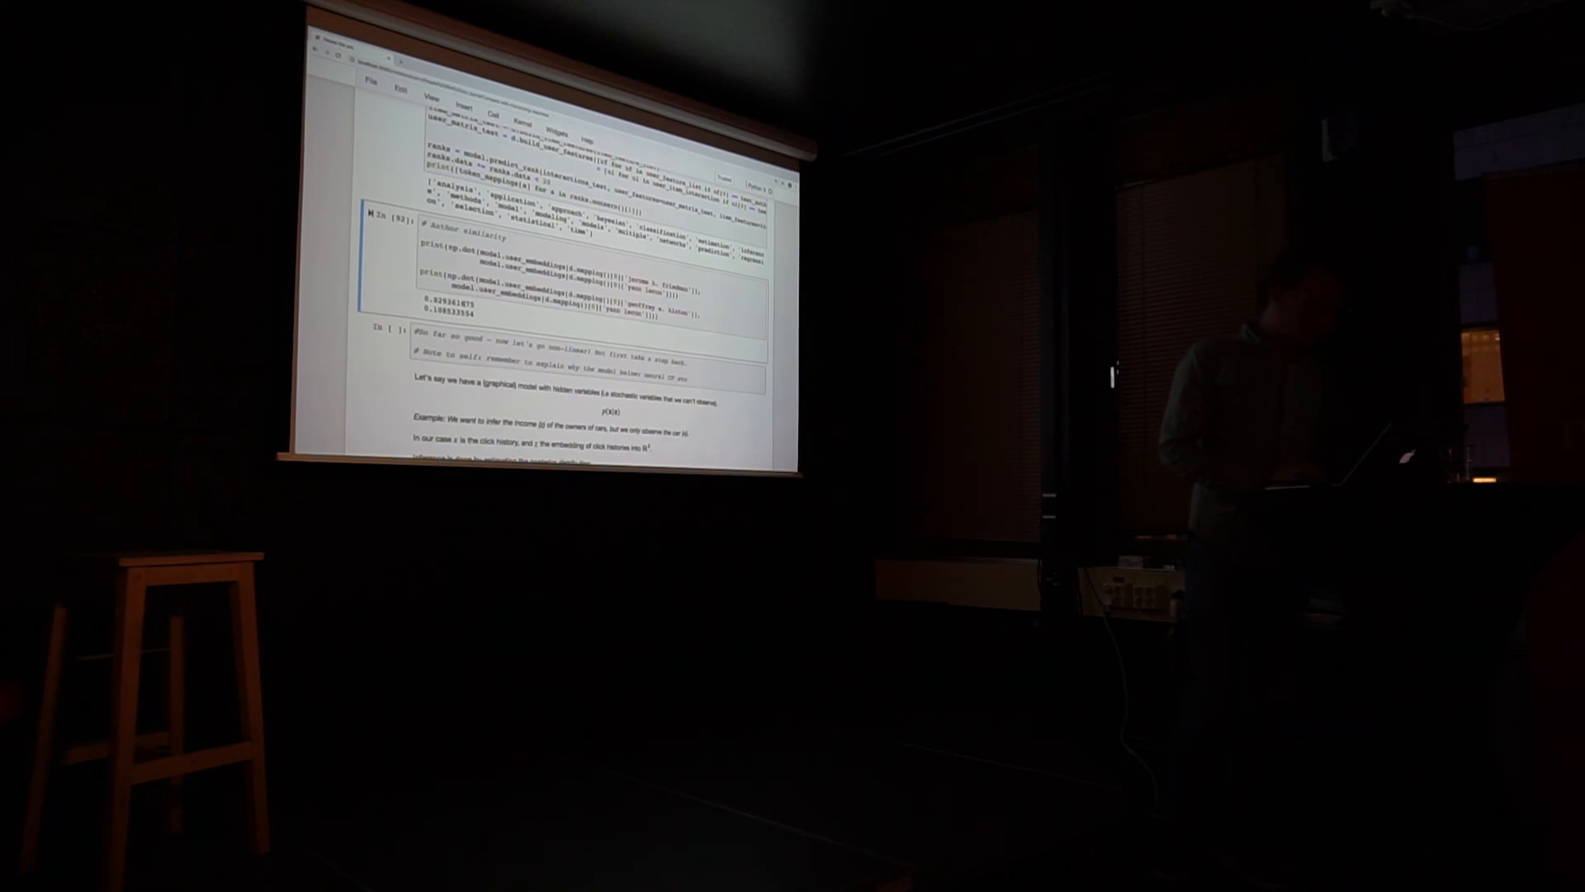
pyautogui.scroll(-3)
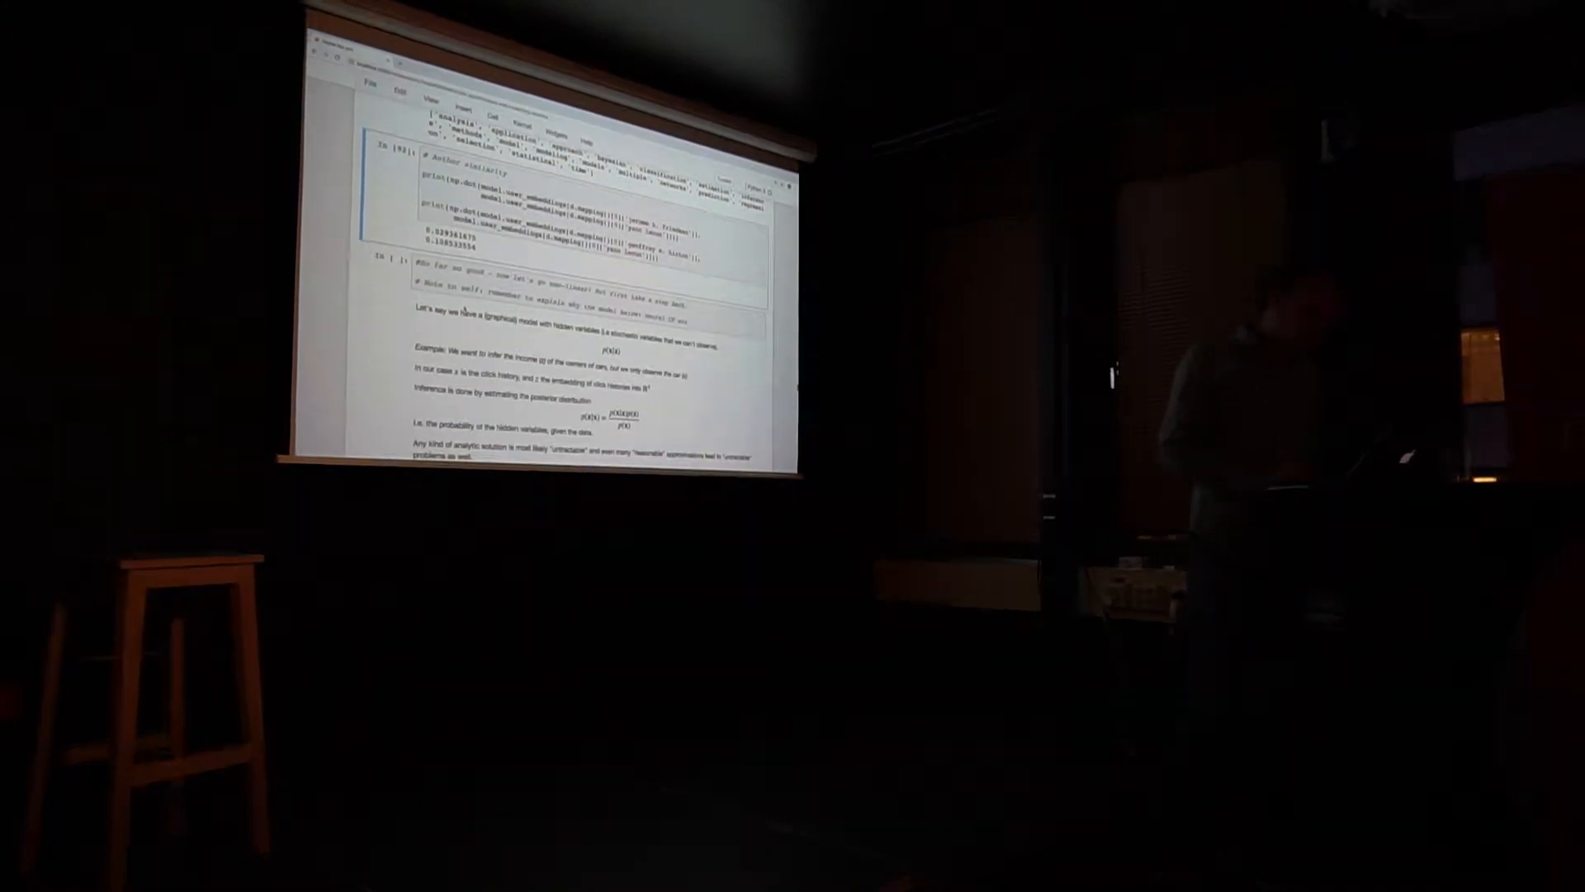